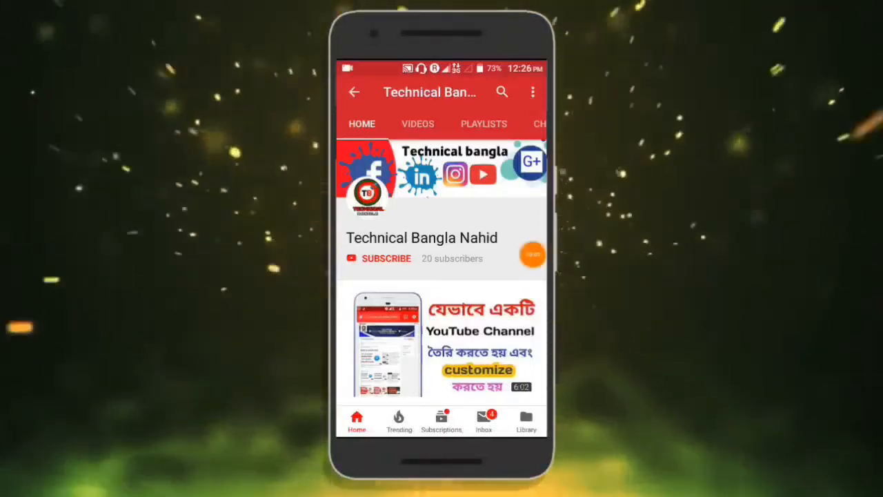
Leave the YouTube channel page and return to the phone's home screen.
left_click(386, 258)
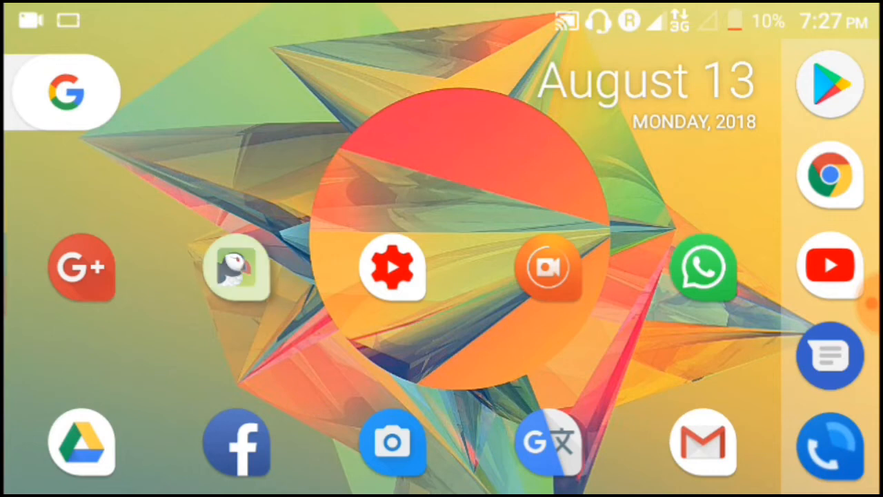
Launch Chrome from the home screen, landing on the Google search page.
left_click(236, 268)
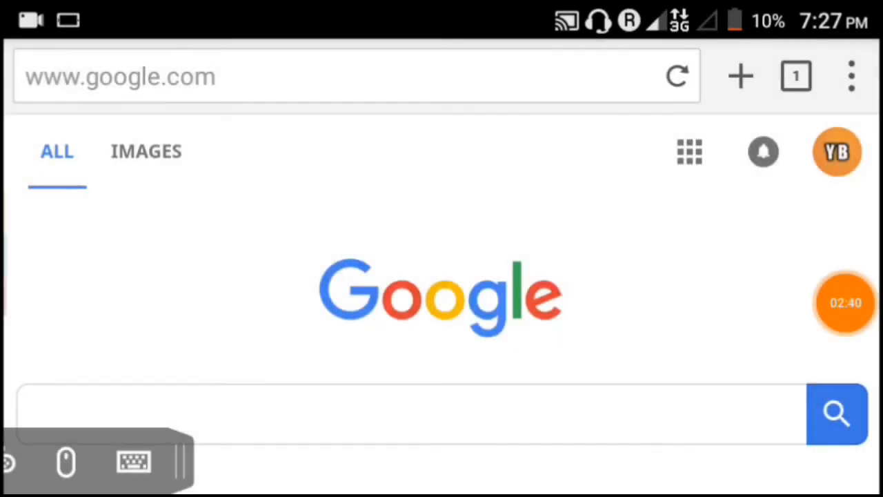
Search Google for "YouTube" and open the YouTube mobile site from the results.
left_click(407, 414)
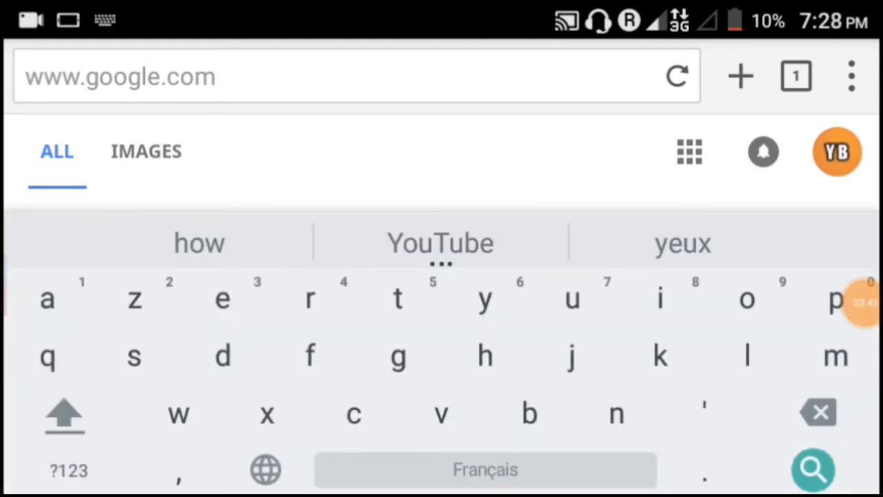
left_click(440, 243)
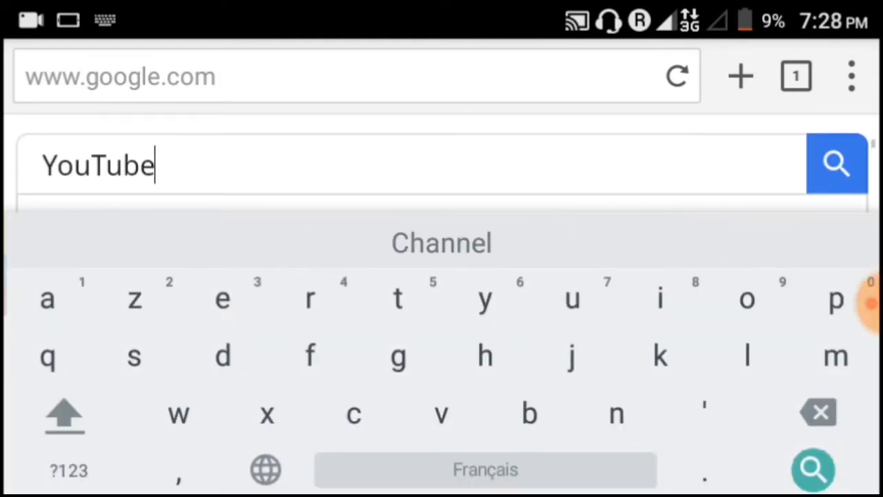
type(".")
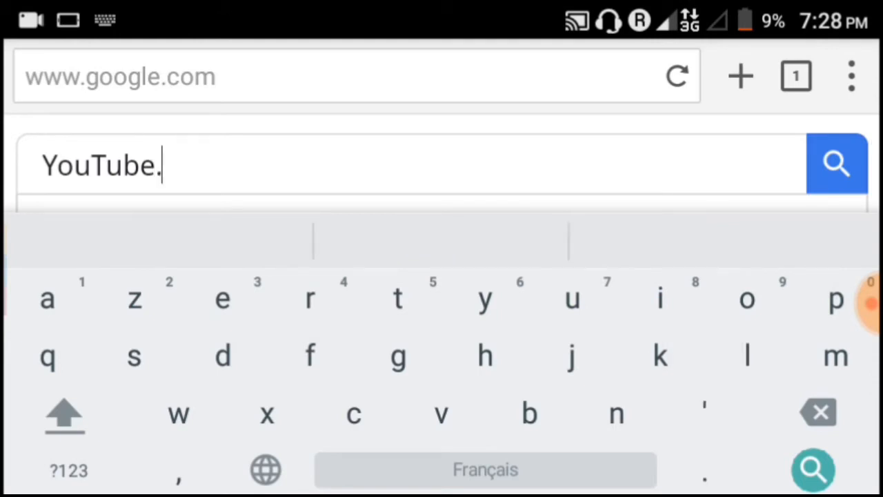
key("Backspace")
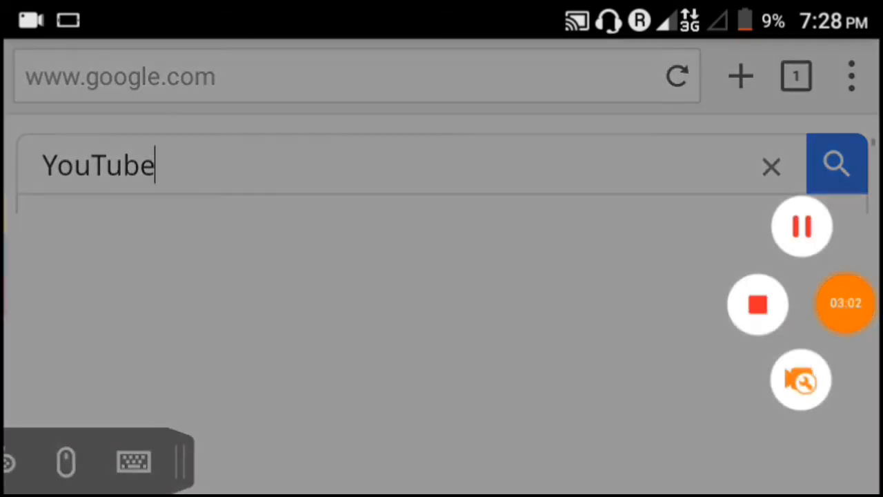
left_click(836, 165)
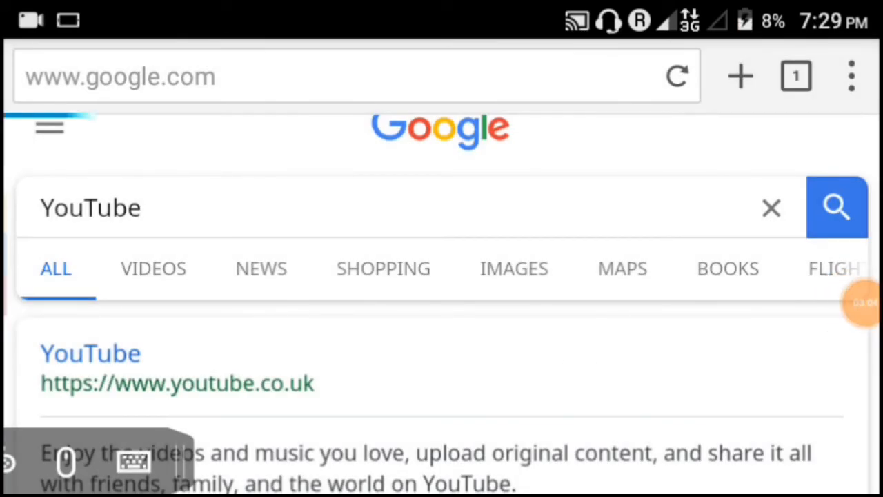
left_click(90, 353)
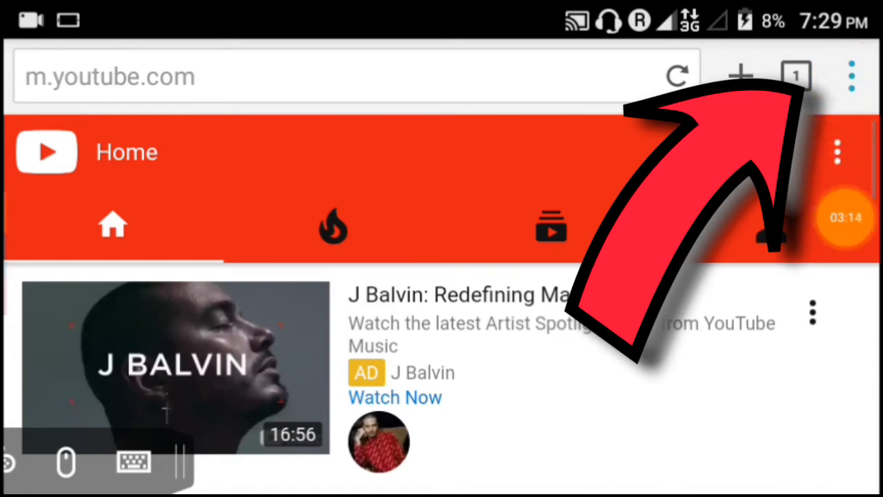
left_click(851, 76)
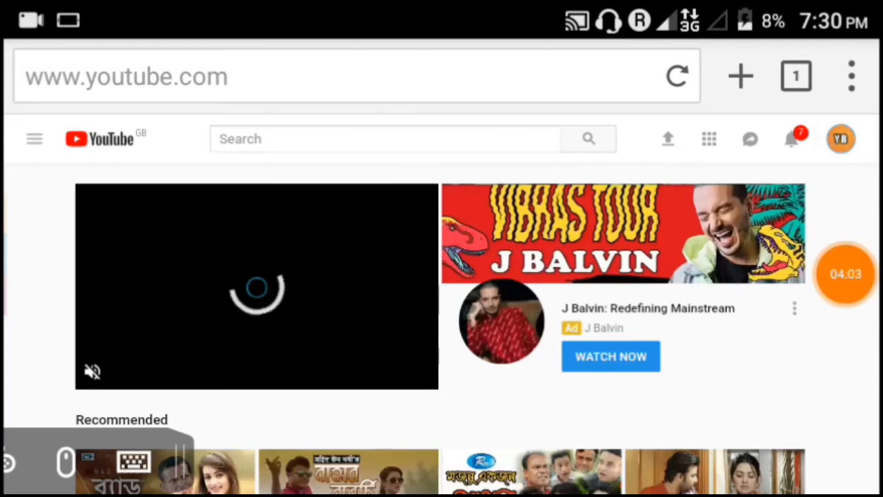
Go to My channel from the avatar menu and enter Creator Studio's Video Manager.
left_click(840, 138)
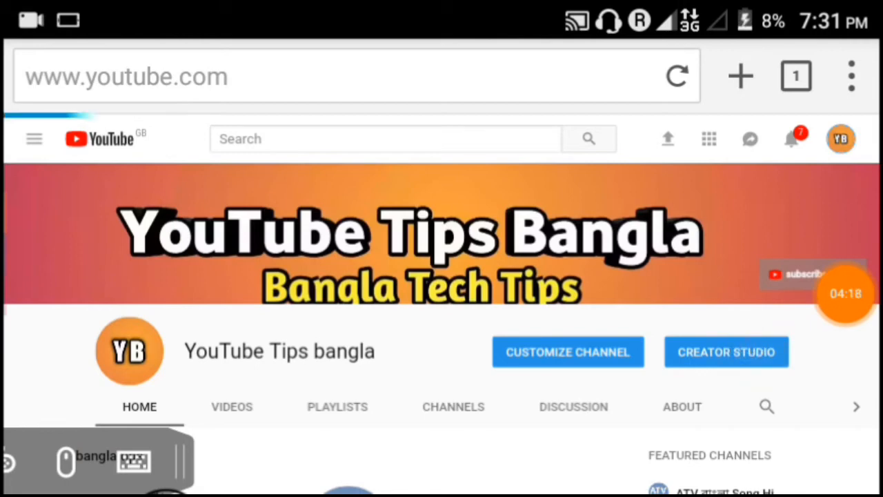
left_click(725, 352)
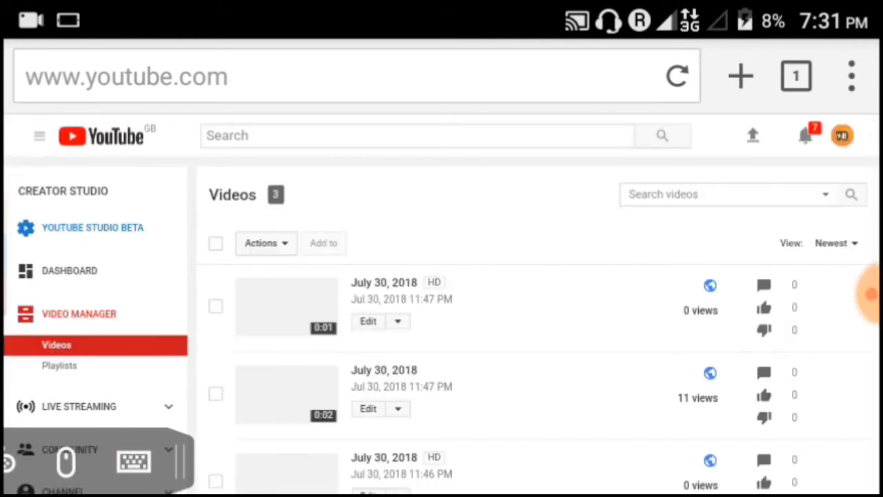
Expand the CHANNEL section in the sidebar and reach its Status and features / Advanced pages.
scroll("down", 3)
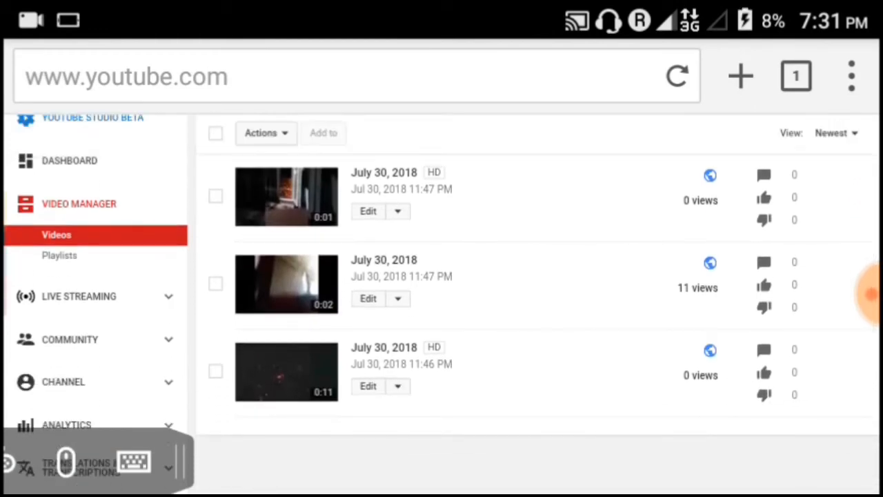
scroll("down", 3)
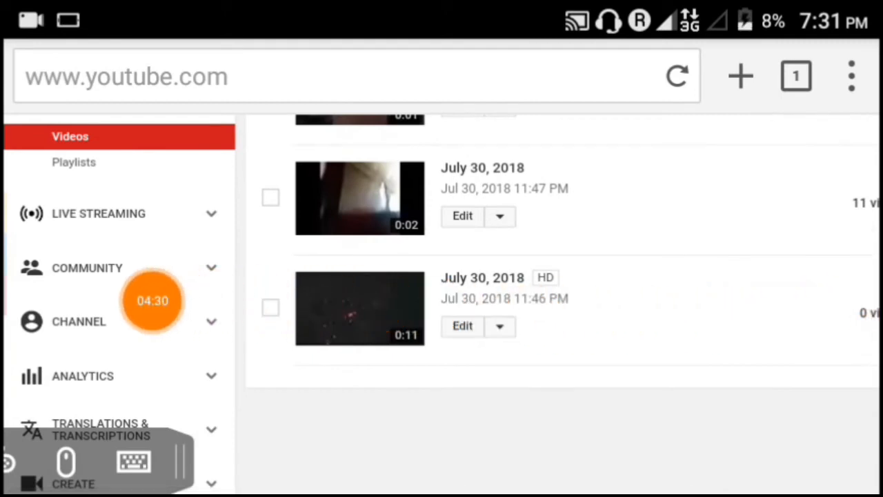
mouse_move(321, 334)
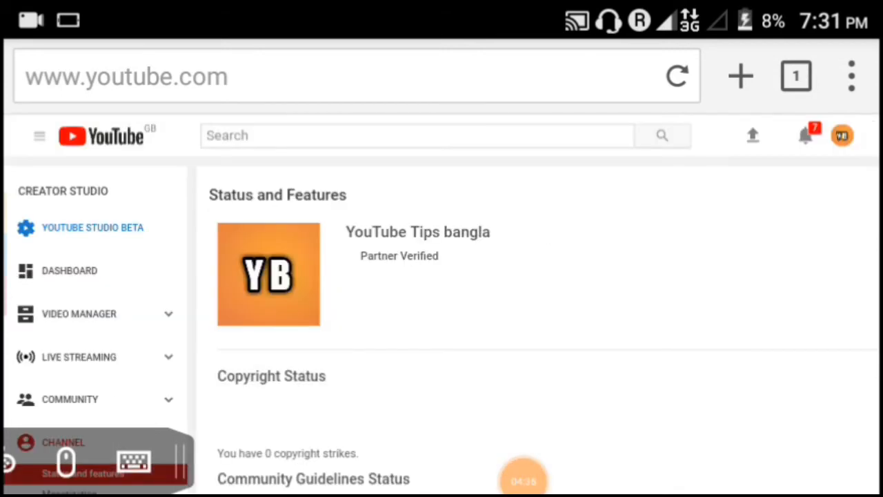
scroll("down", 3)
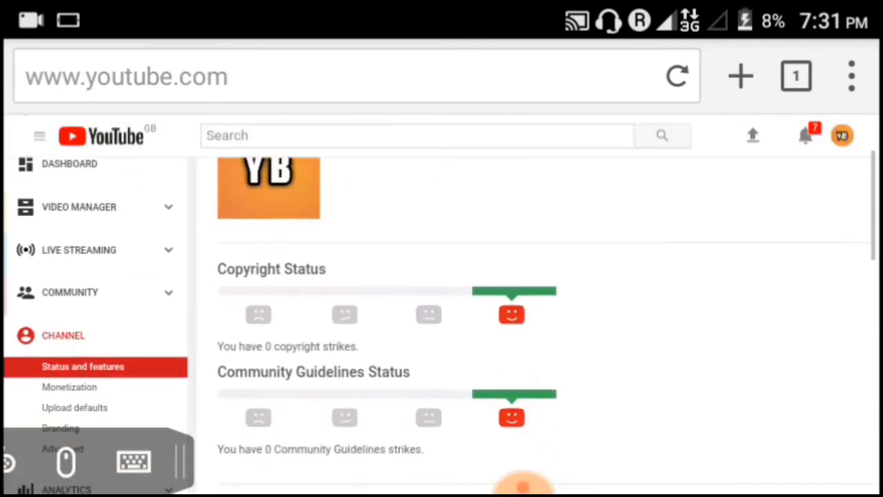
scroll("down", 3)
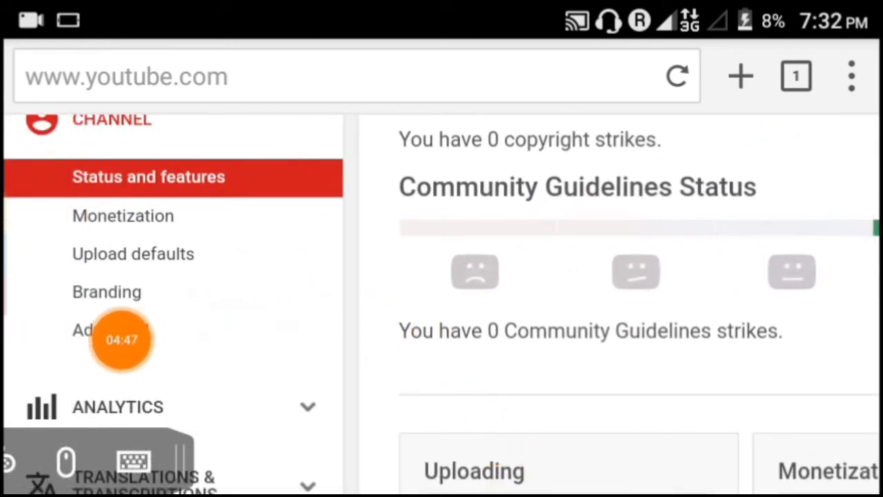
mouse_move(246, 335)
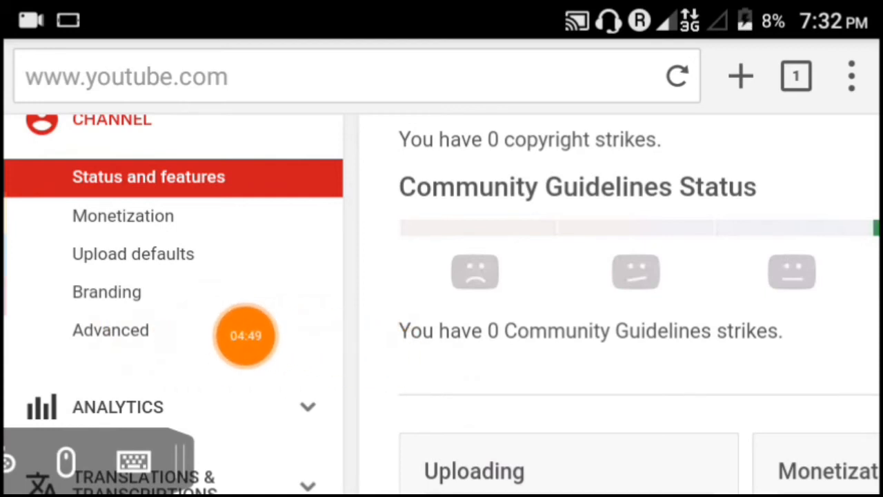
left_click(111, 330)
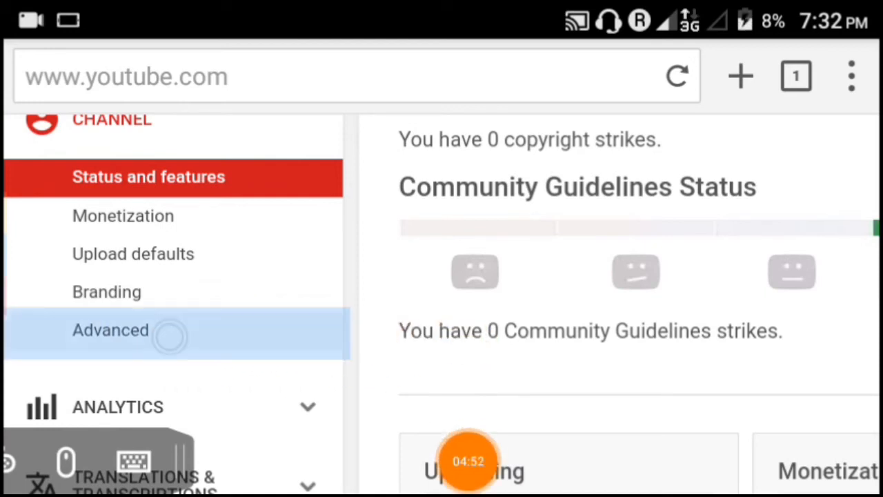
On the Advanced settings page, browse the Country list and keep it set to France.
left_click(110, 330)
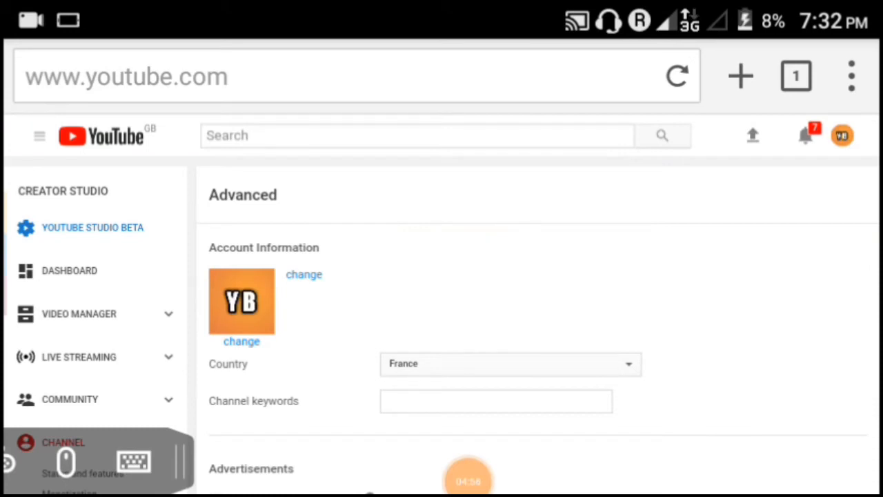
scroll("down", 3)
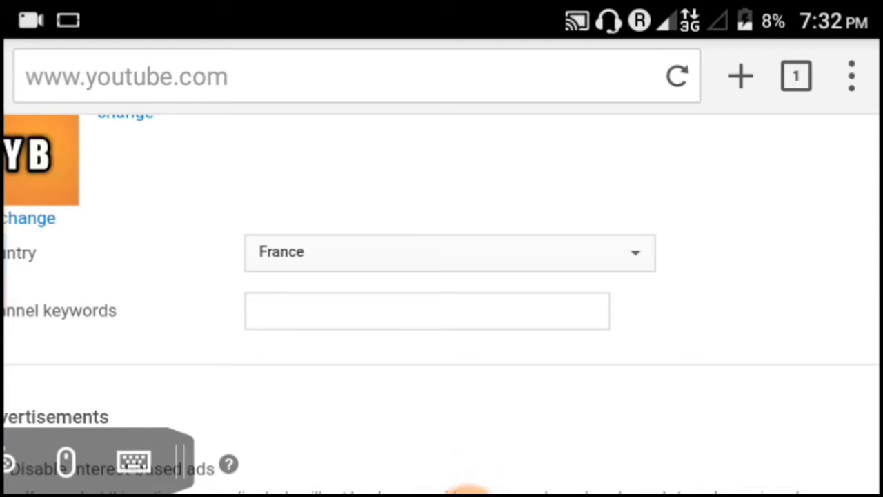
left_click(449, 251)
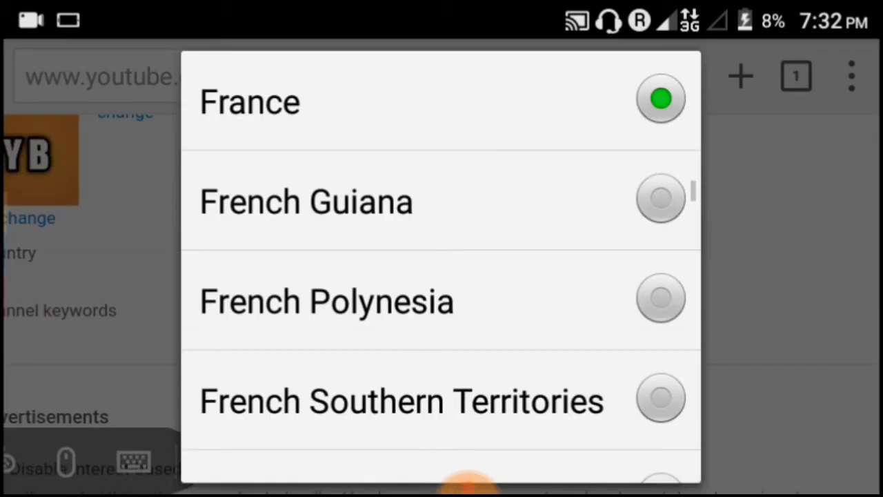
scroll("down", 3)
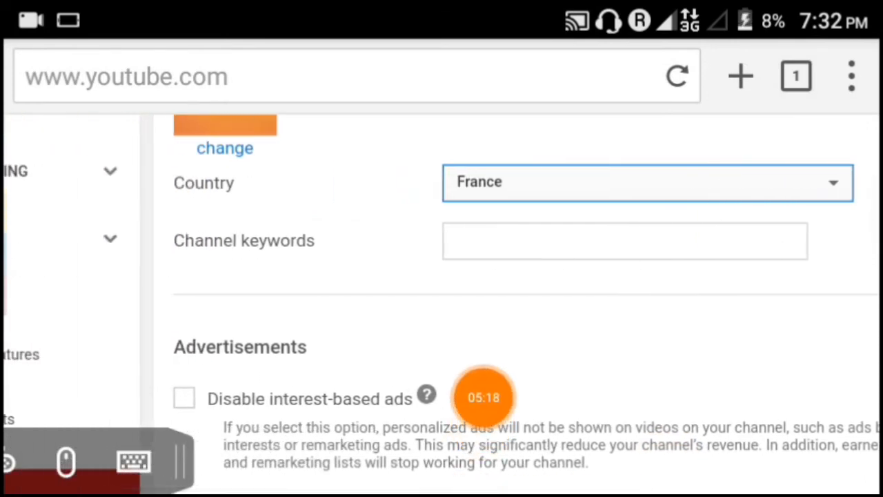
mouse_move(355, 245)
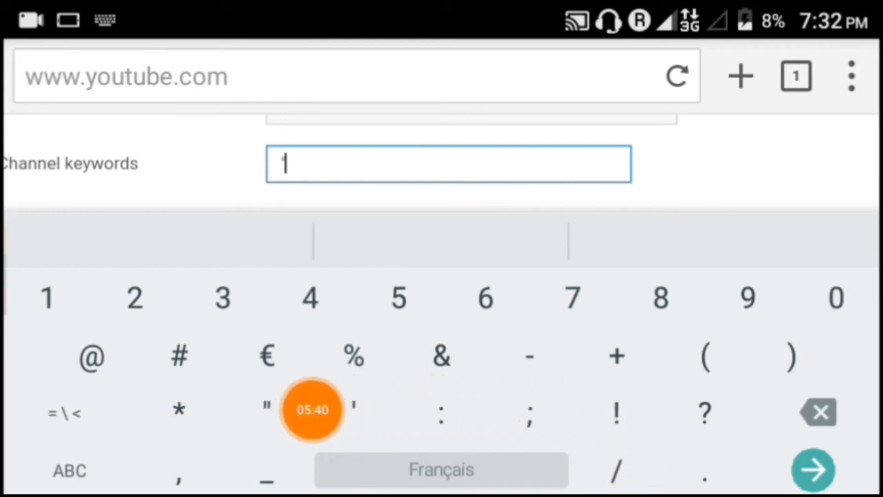
Enter channel keywords "technical bangla" YouTube "smart phone" in the Channel keywords field.
left_click(69, 470)
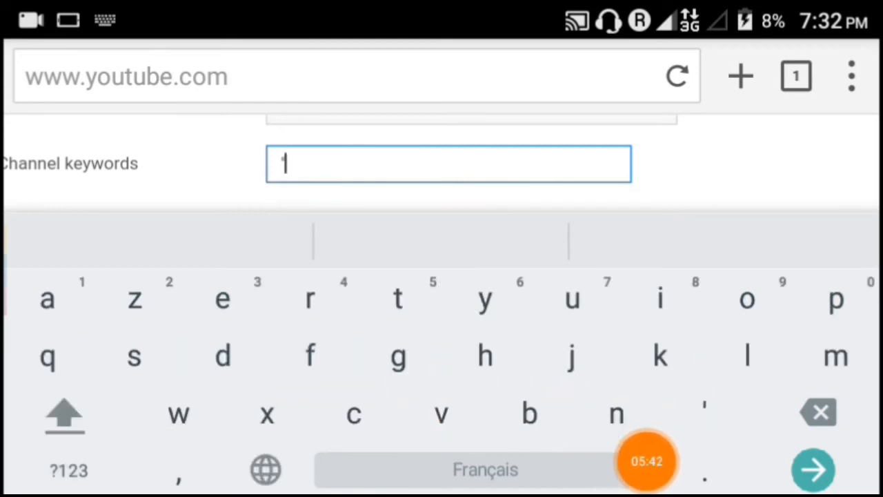
type("t")
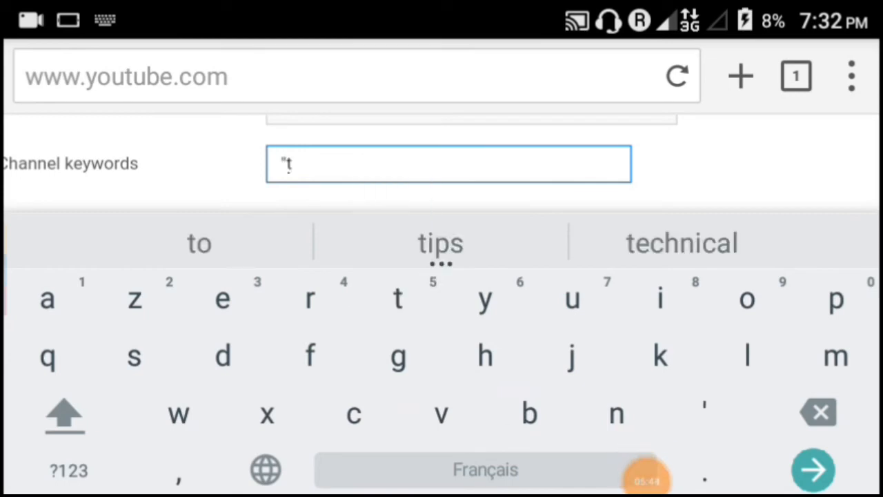
type("echnic")
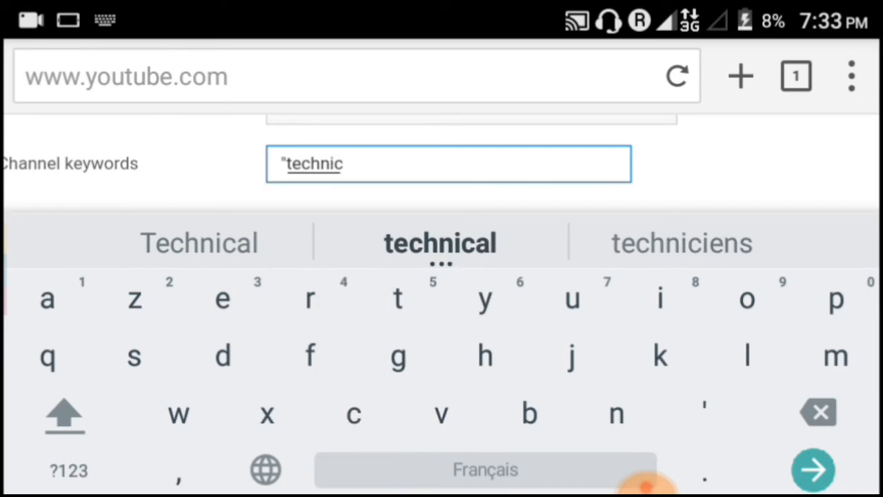
type("al")
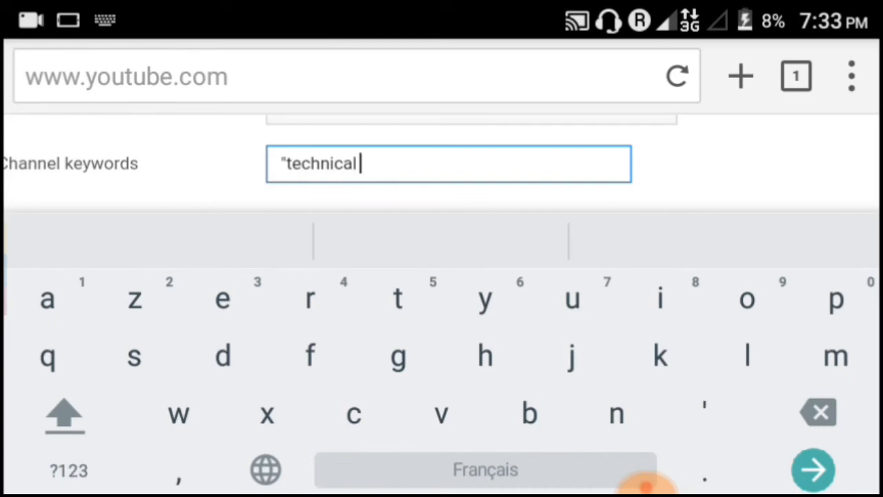
left_click(529, 412)
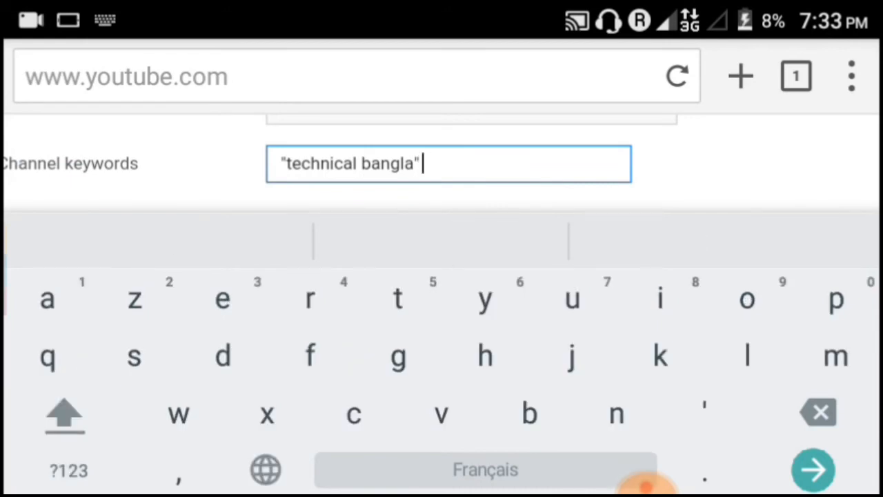
type("y")
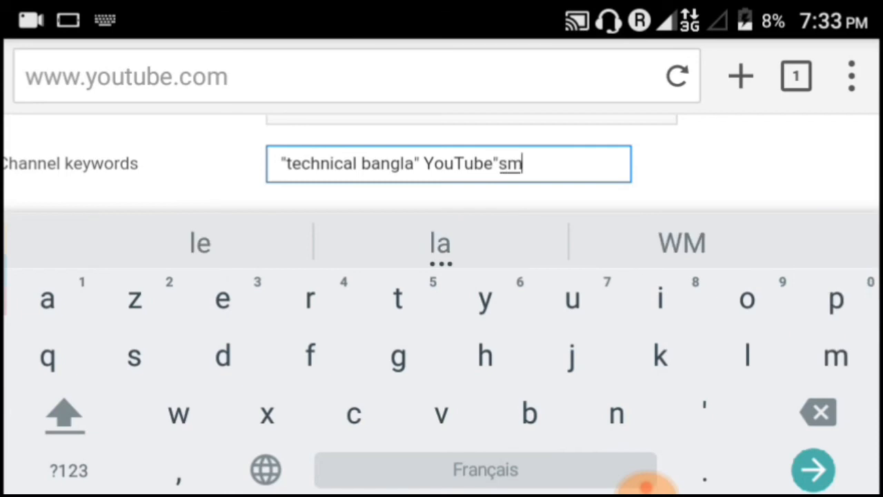
type("a")
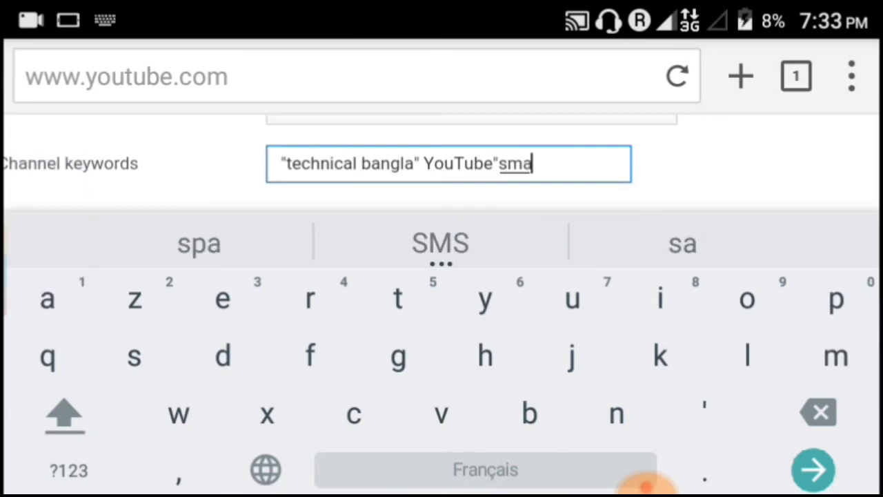
type("rt p")
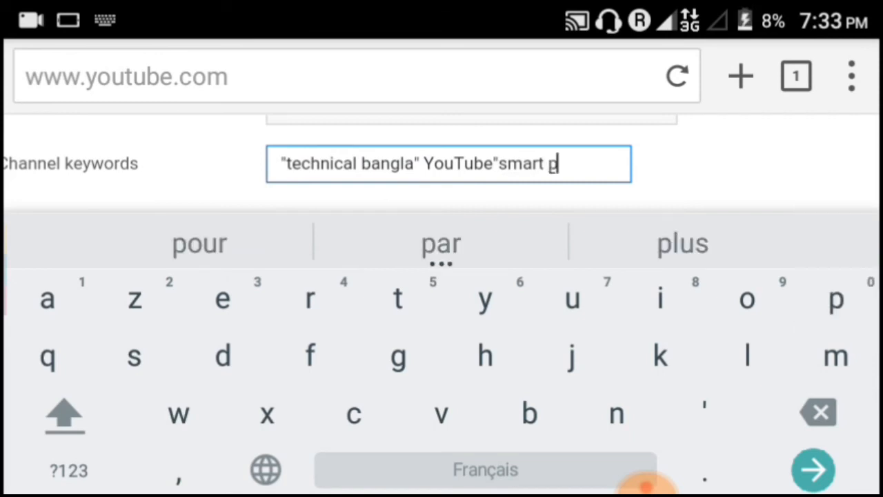
type("hob")
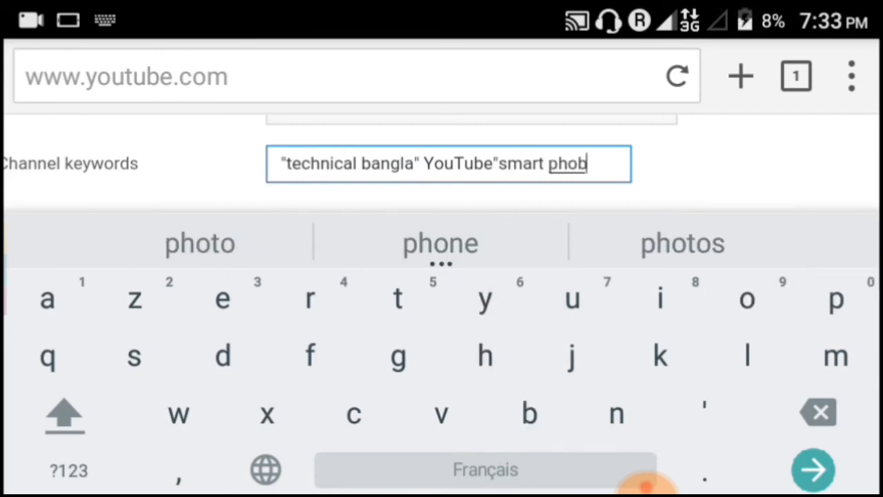
type("e")
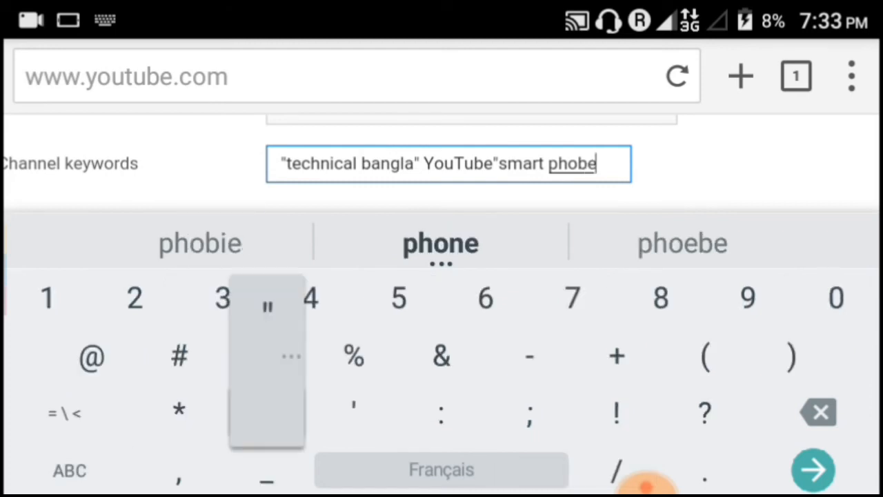
left_click(440, 243)
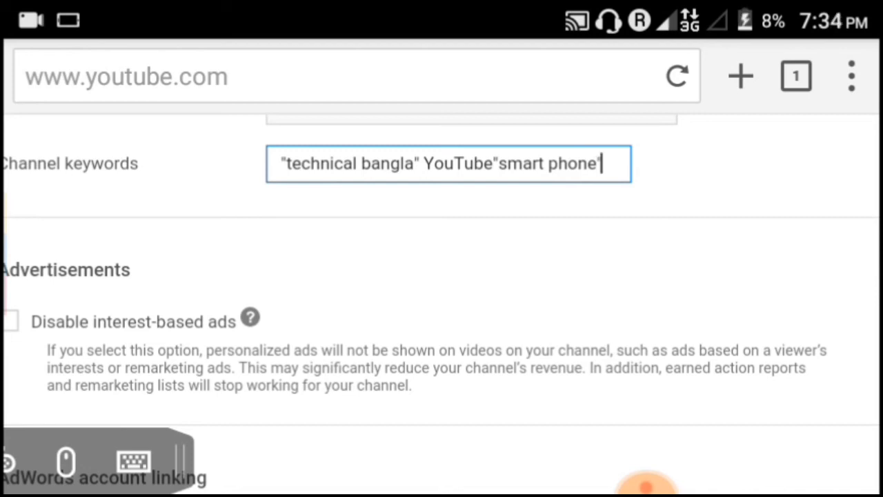
Scroll past advertisements and AdWords linking to the Save button at the bottom.
scroll("down", 3)
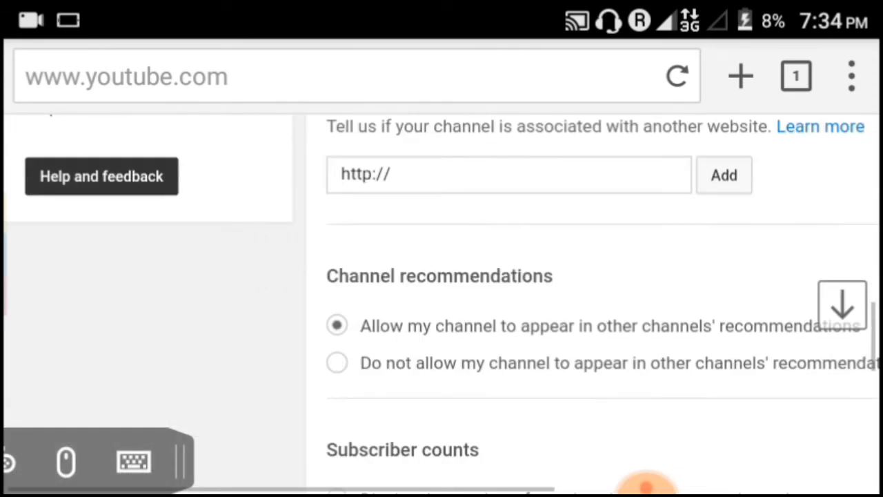
scroll("down", 3)
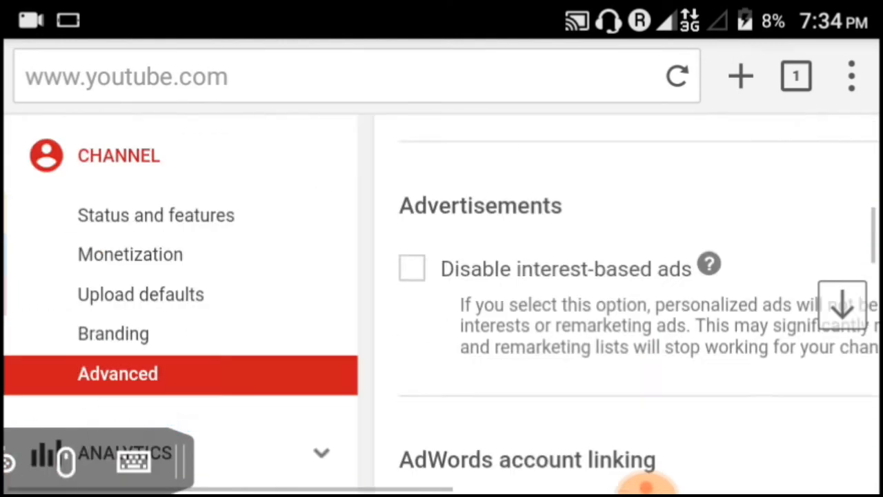
scroll("down", 3)
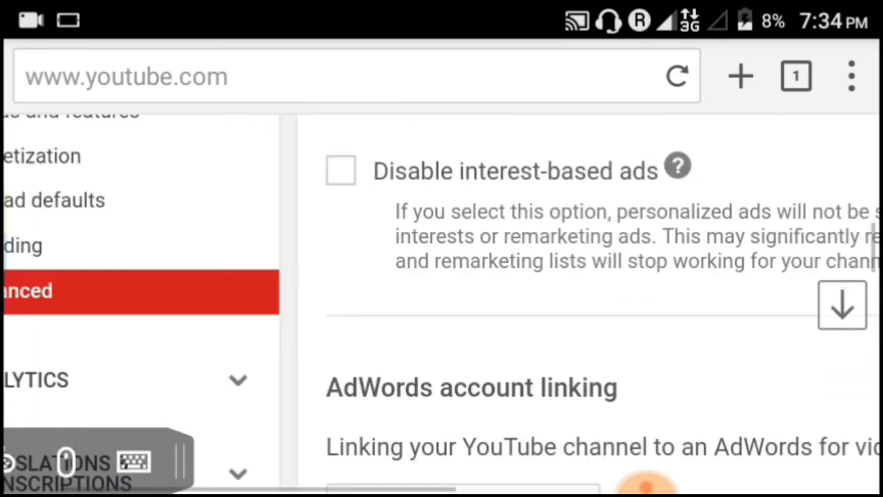
scroll("down", 3)
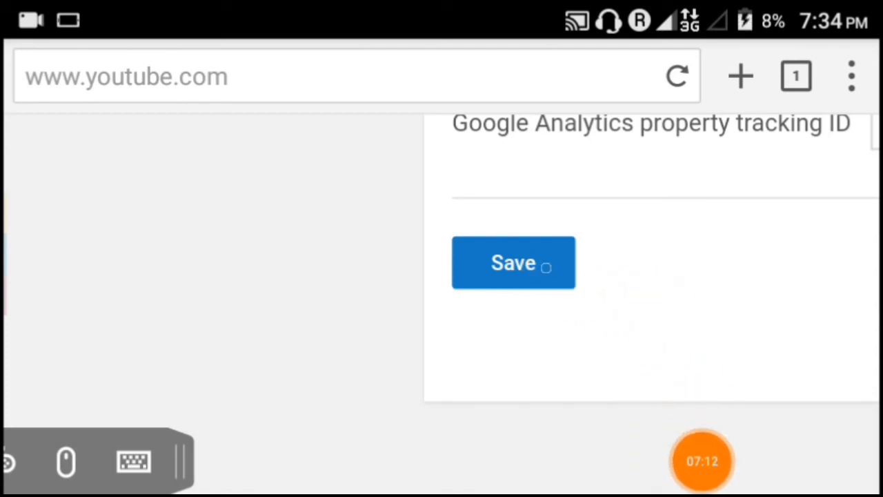
Save the Advanced settings and get the "Your changes were saved" banner.
left_click(513, 262)
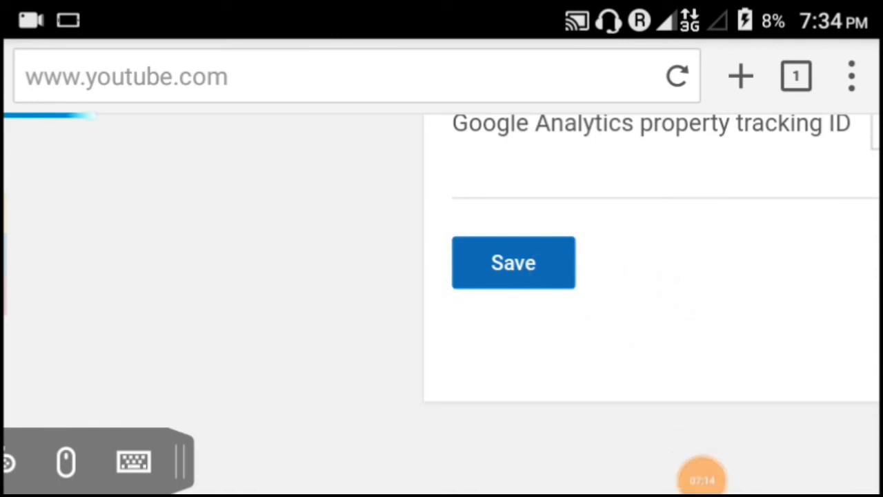
left_click(514, 262)
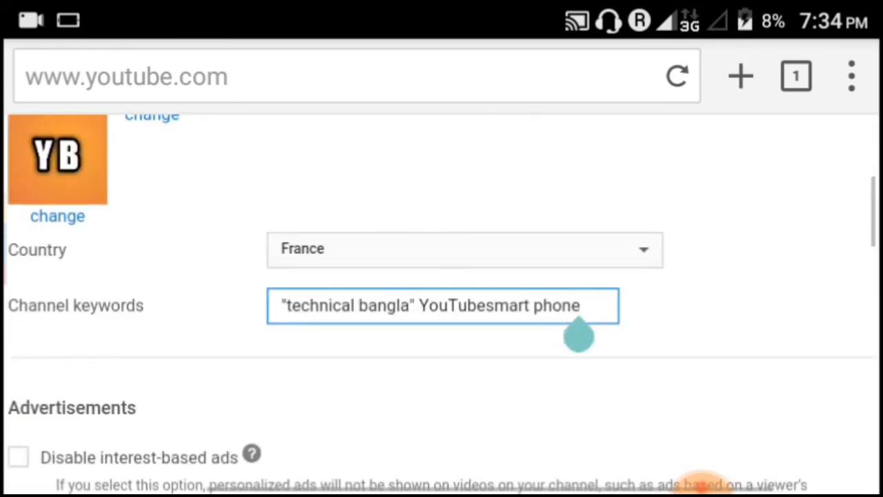
left_click(441, 305)
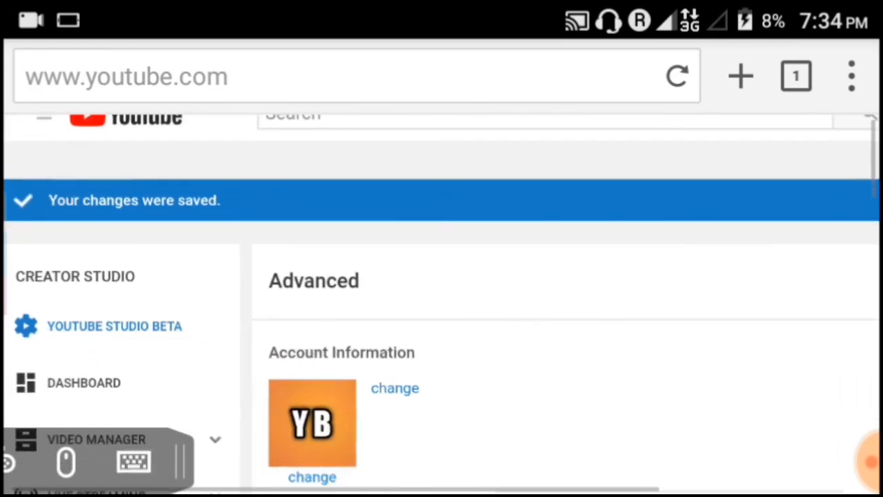
Confirm Country shows France with the saved channel keywords, then show the browser's open-tab overview.
scroll("down", 3)
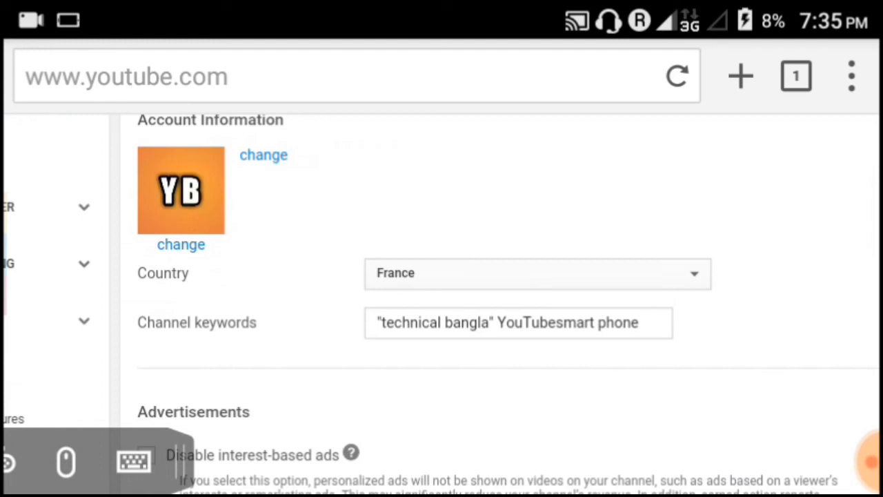
left_click(796, 76)
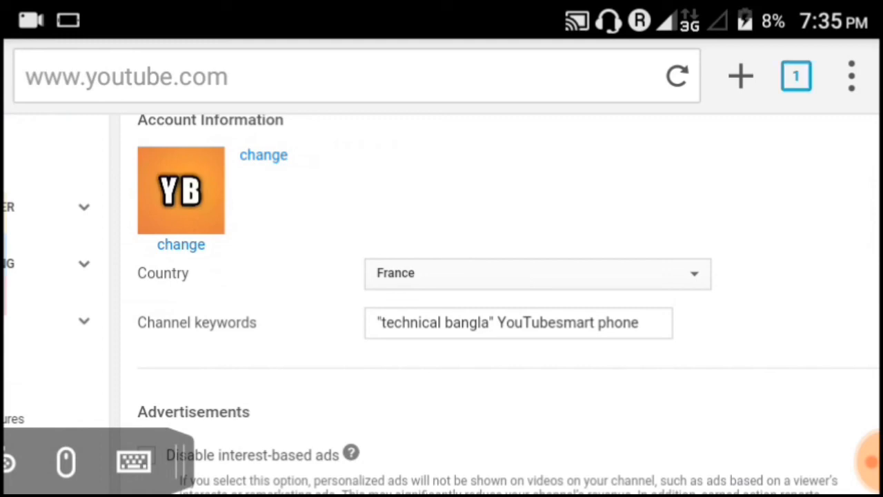
left_click(795, 76)
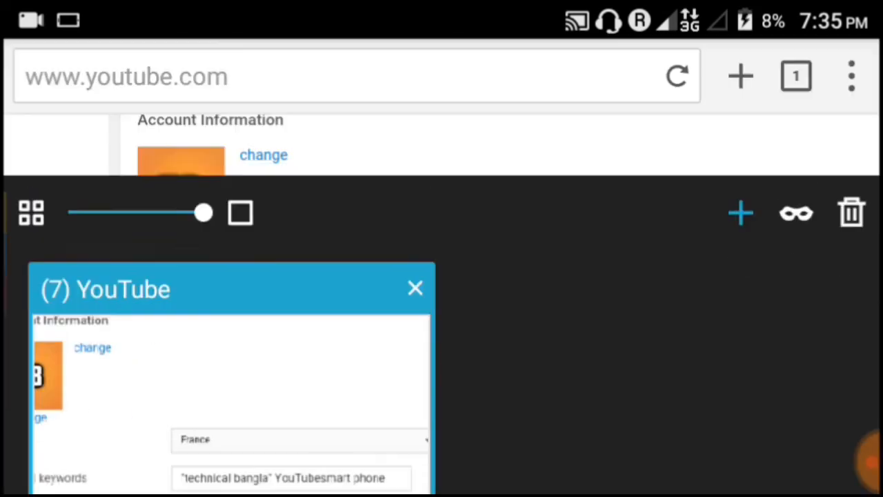